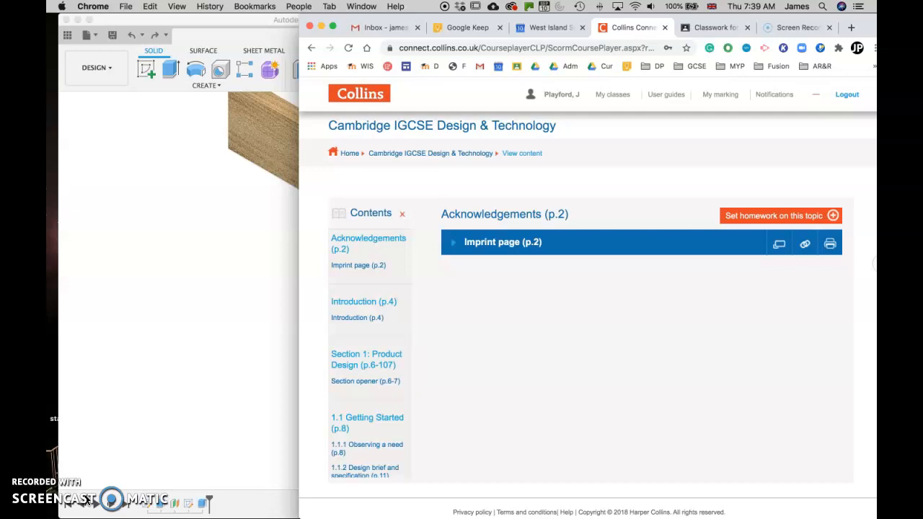
{"action": "mouse_move", "coordinate": [381, 113]}
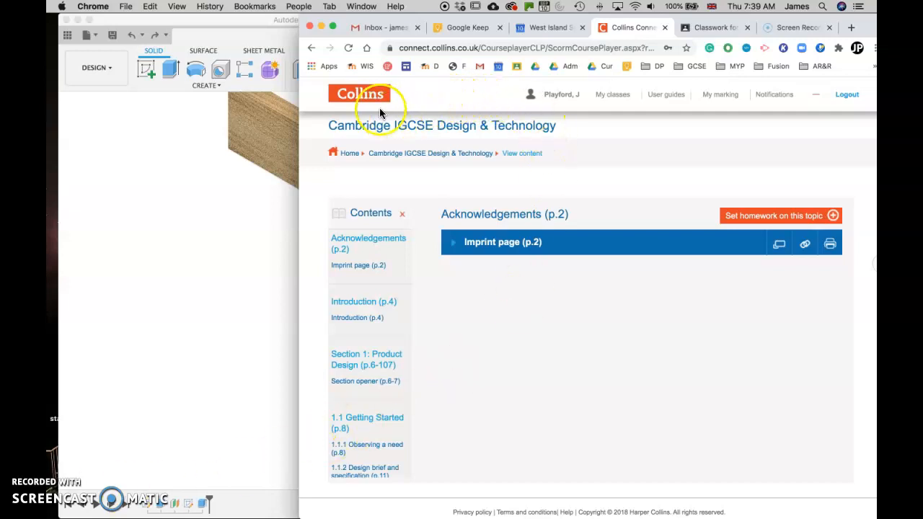
{"action": "mouse_move", "coordinate": [381, 109]}
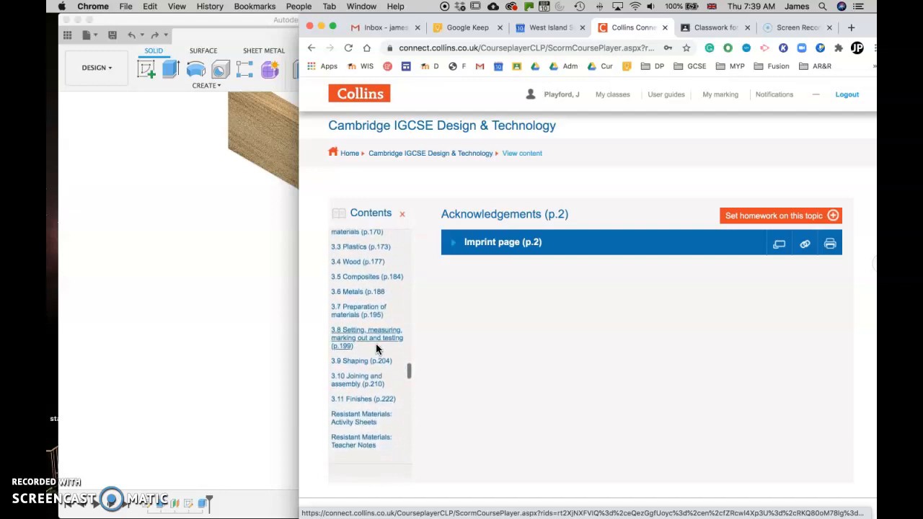
- Open 3.10 Joining and assembly, expand Joining wood and enlarge the corner joints image
{"action": "scroll", "scroll_direction": "down", "scroll_amount": 3}
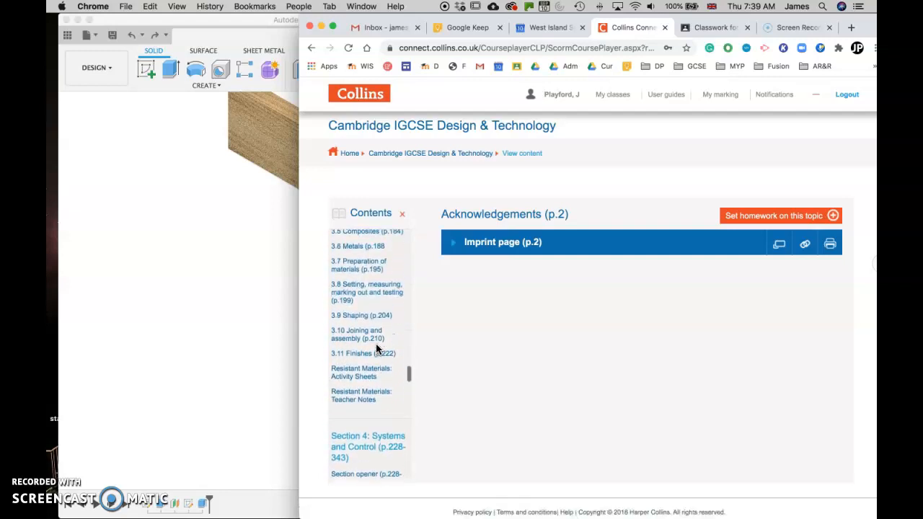
{"action": "left_click", "coordinate": [355, 339]}
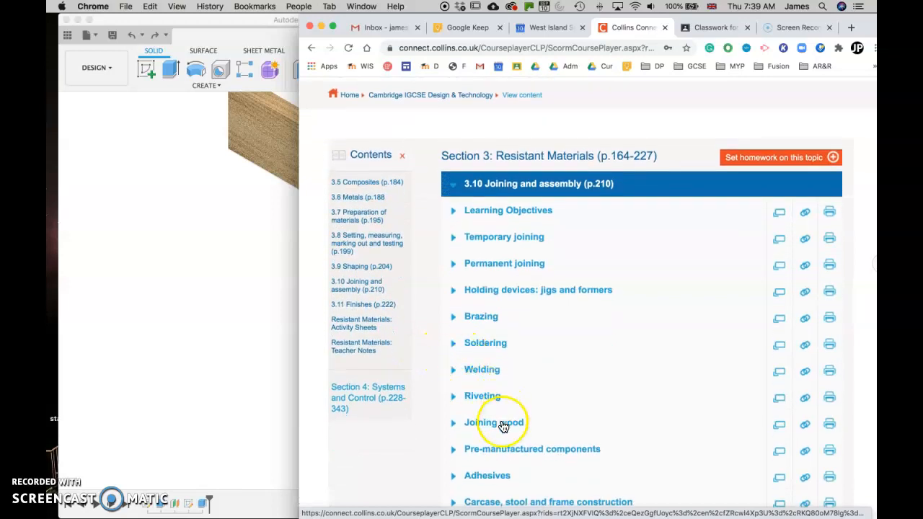
{"action": "left_click", "coordinate": [488, 422]}
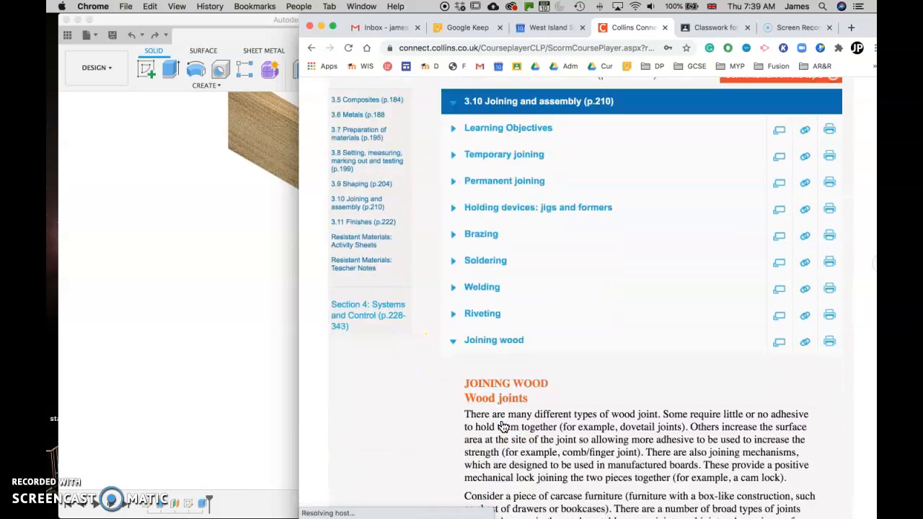
{"action": "scroll", "scroll_direction": "down", "scroll_amount": 3}
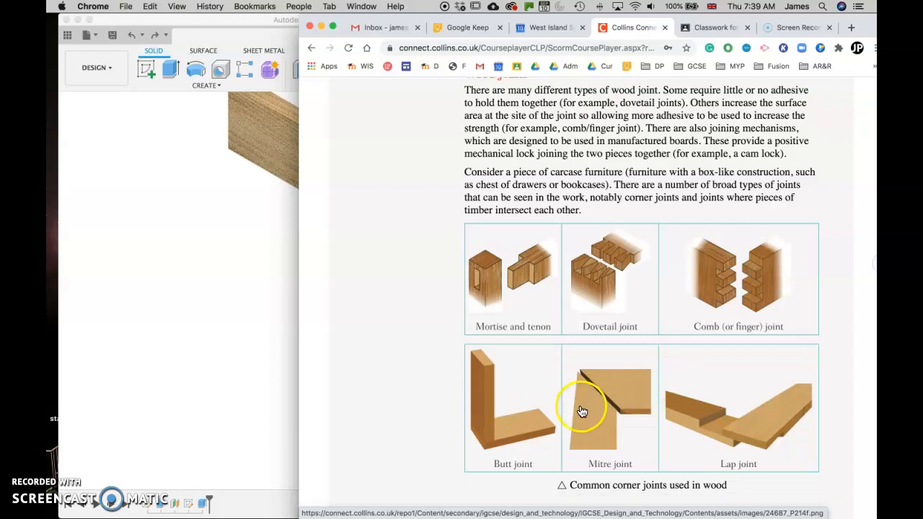
{"action": "left_click", "coordinate": [582, 411]}
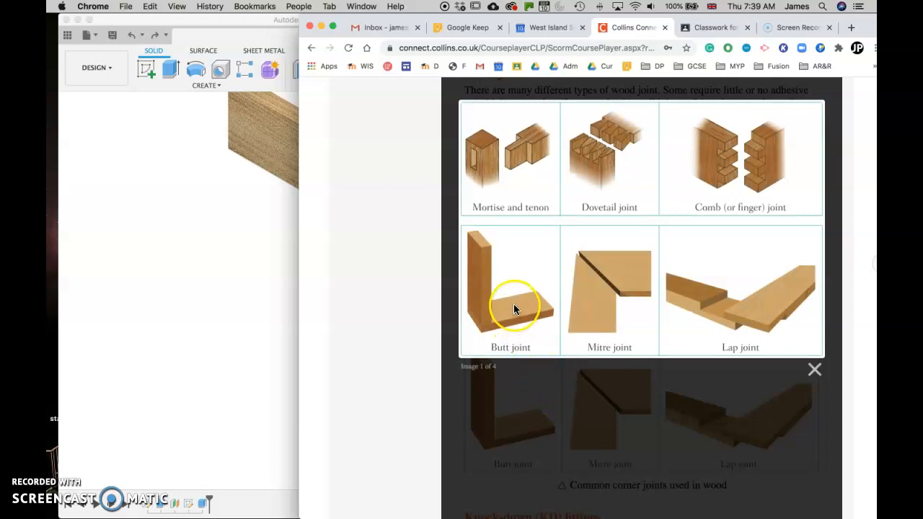
{"action": "mouse_move", "coordinate": [604, 287]}
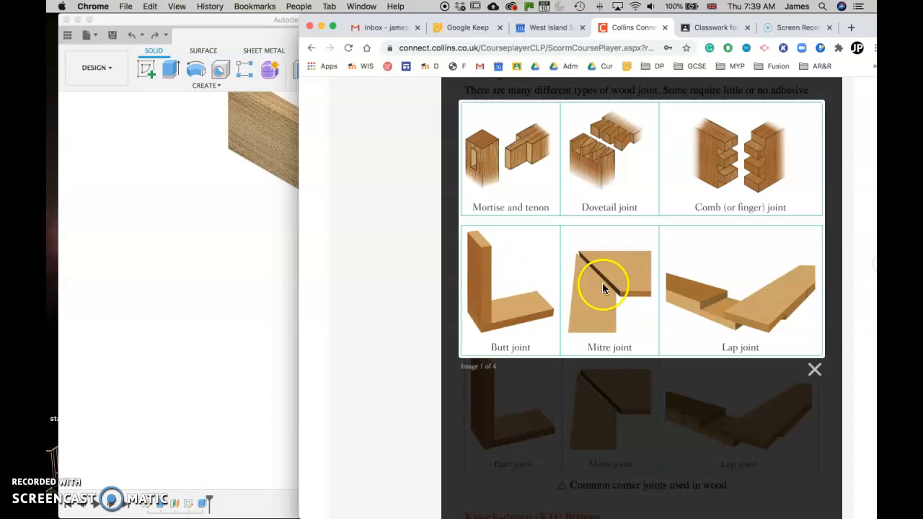
{"action": "mouse_move", "coordinate": [501, 288]}
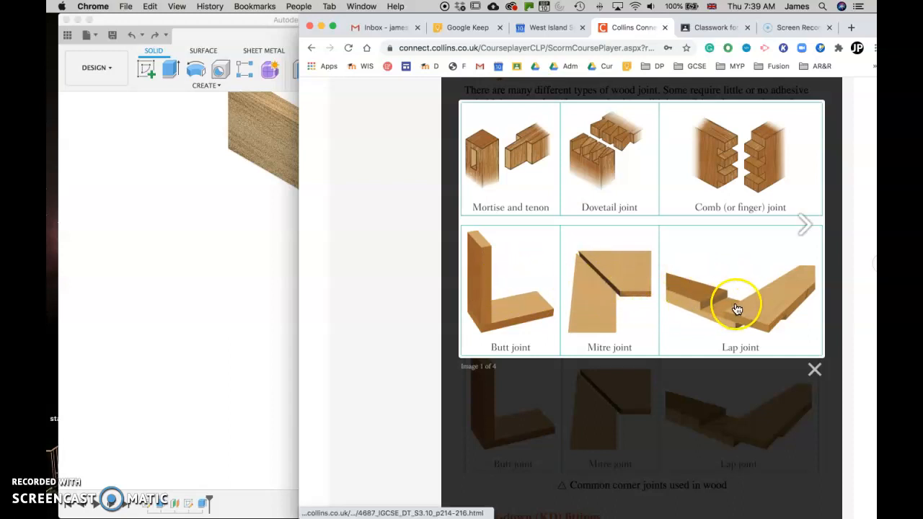
{"action": "mouse_move", "coordinate": [733, 186]}
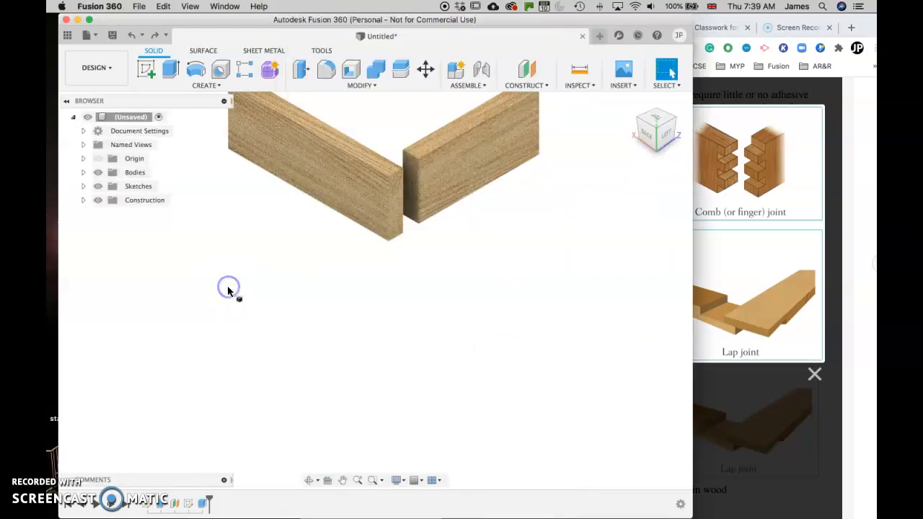
{"action": "mouse_move", "coordinate": [219, 160]}
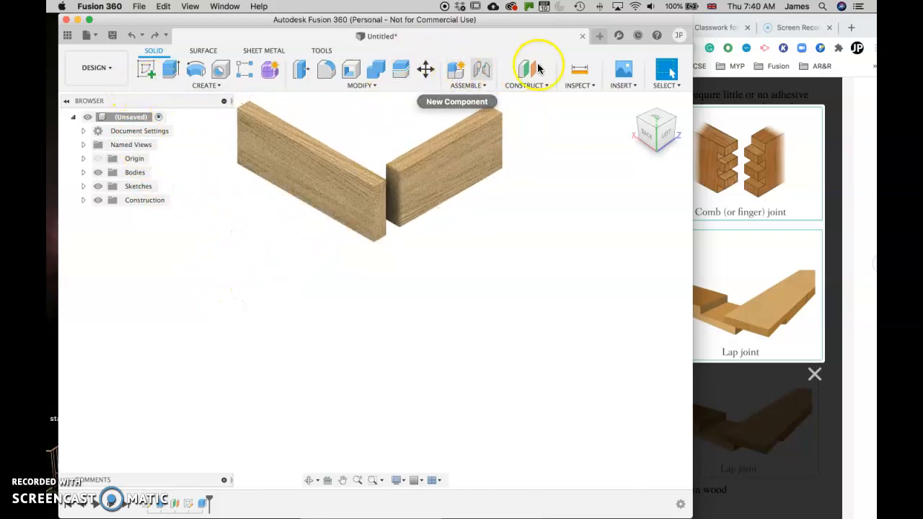
{"action": "mouse_move", "coordinate": [576, 36]}
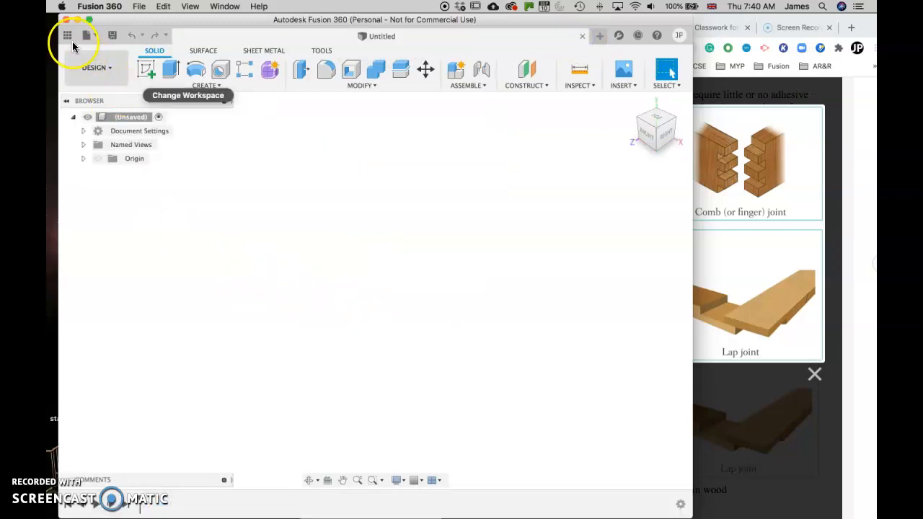
- Browse the Data Panel project list for the new untitled design
{"action": "left_click", "coordinate": [66, 36]}
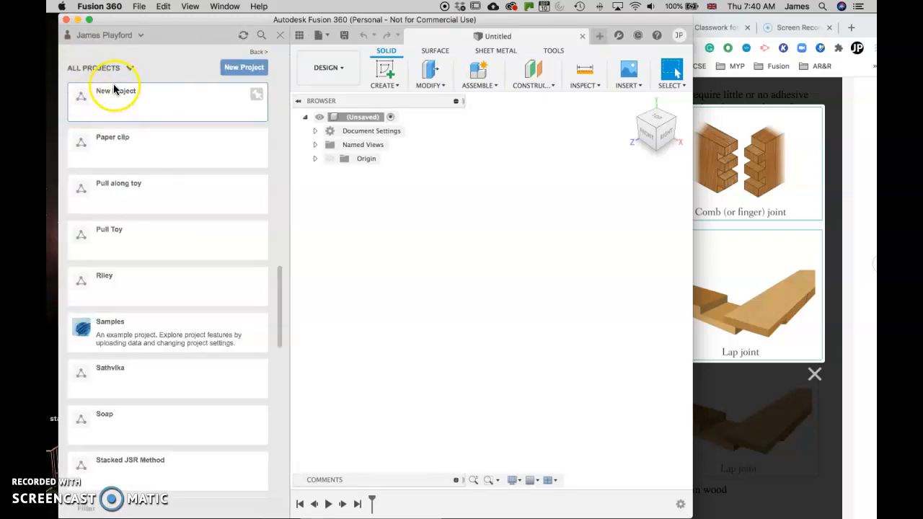
{"action": "mouse_move", "coordinate": [223, 85]}
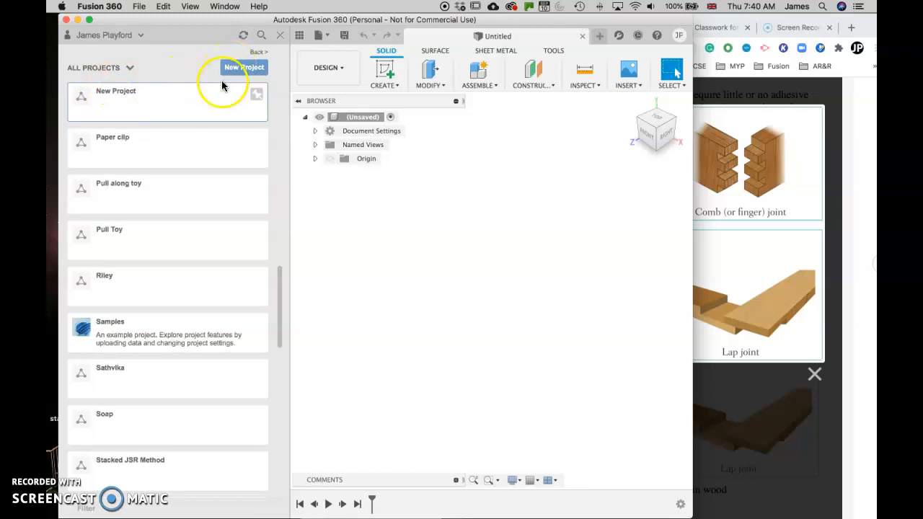
{"action": "scroll", "scroll_direction": "down", "scroll_amount": 3}
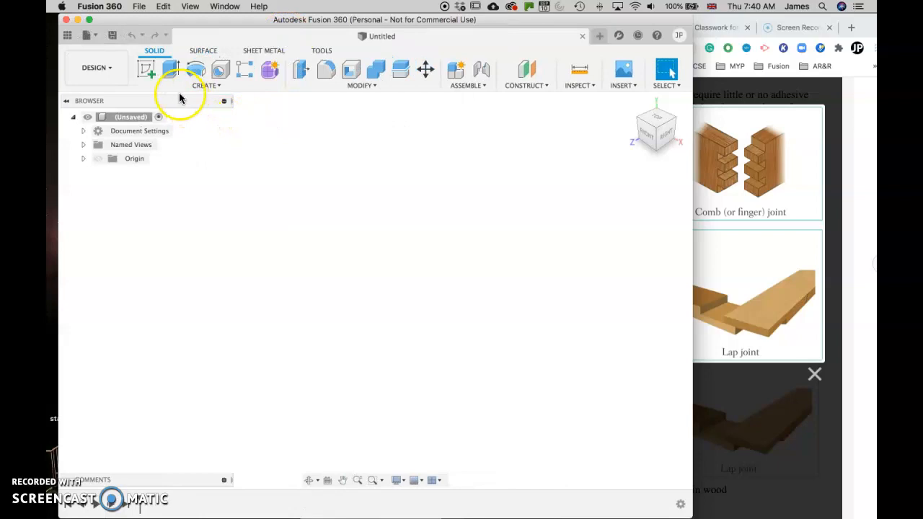
- Sketch a 70 mm rectangle on the front plane as the plank profile
{"action": "left_click", "coordinate": [97, 159]}
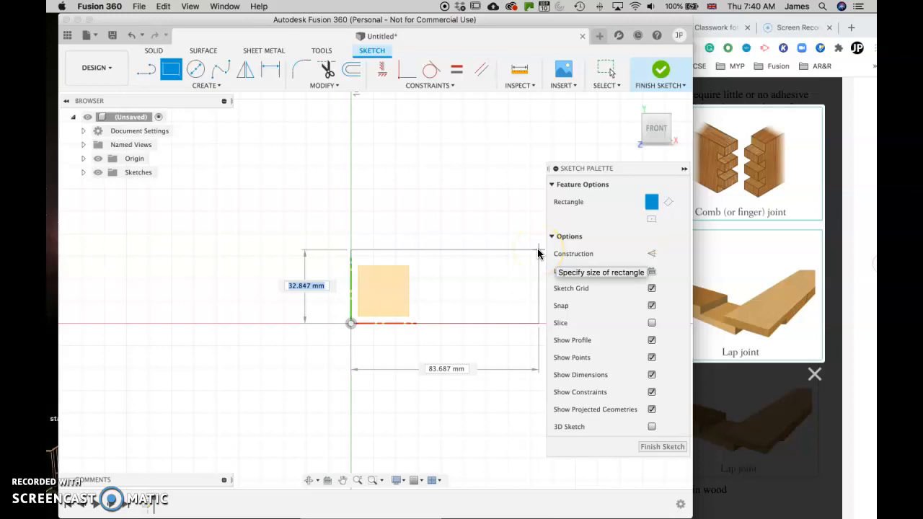
{"action": "type", "text": "70"}
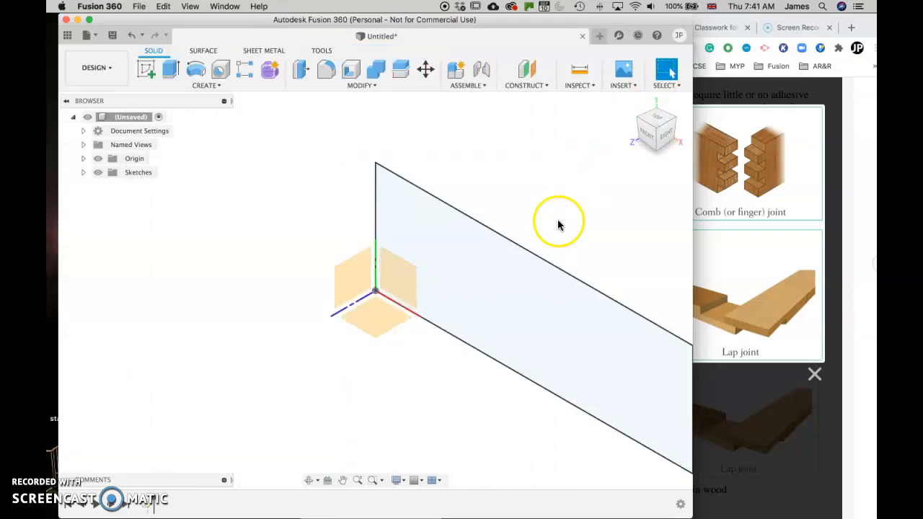
{"action": "mouse_move", "coordinate": [357, 480]}
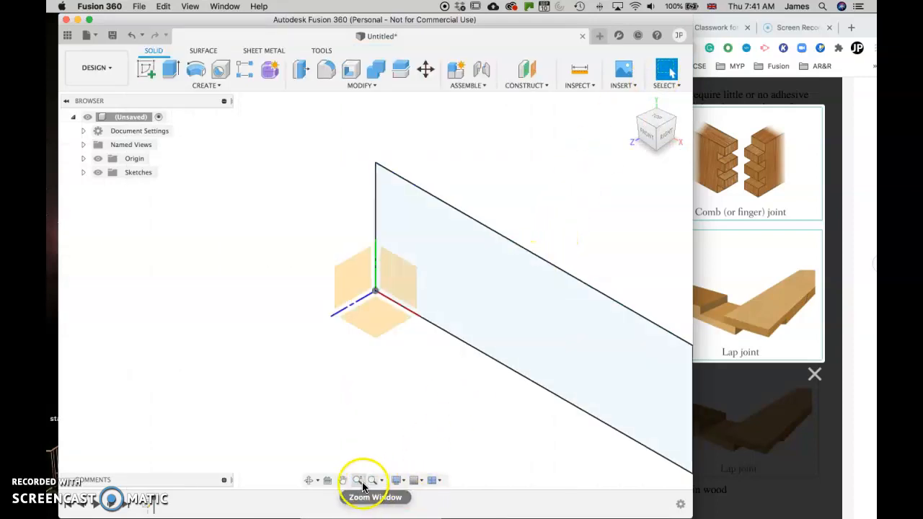
- Frame the rectangle profile and extrude it 18 mm into a solid plank
{"action": "left_click", "coordinate": [360, 479]}
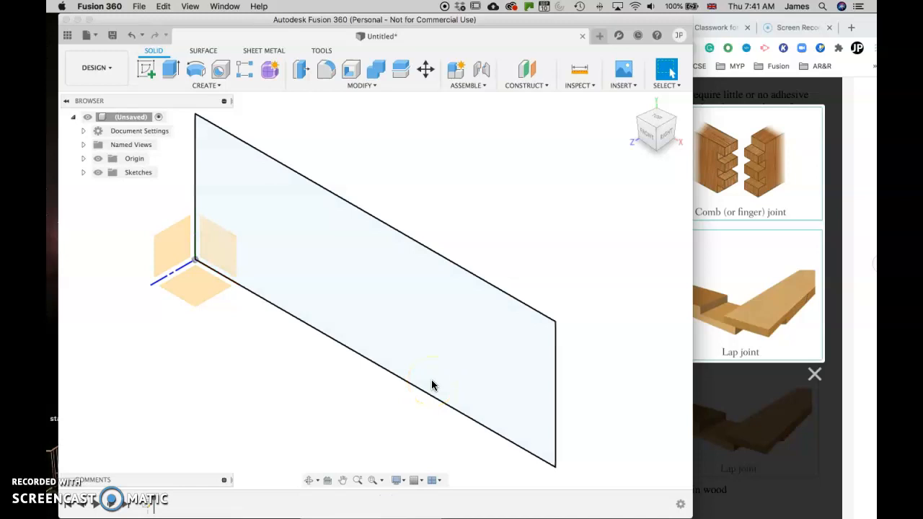
{"action": "left_click", "coordinate": [171, 70]}
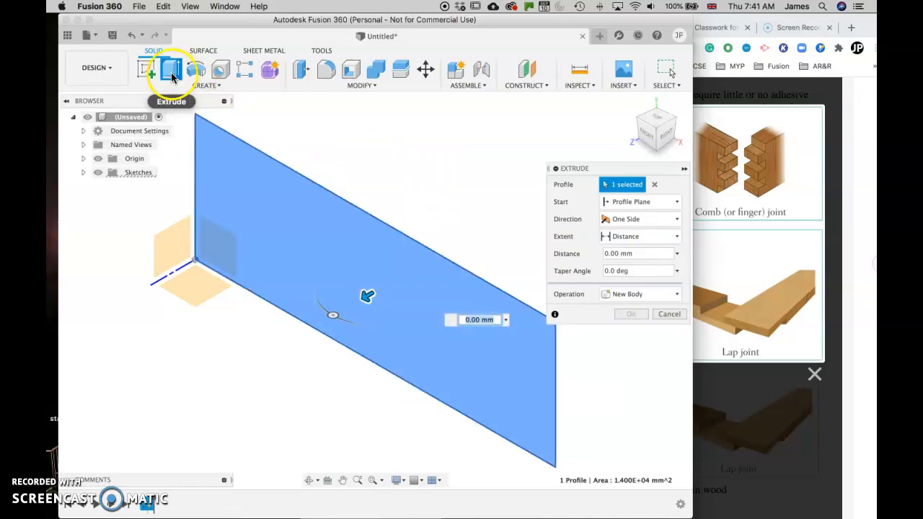
{"action": "mouse_move", "coordinate": [303, 70]}
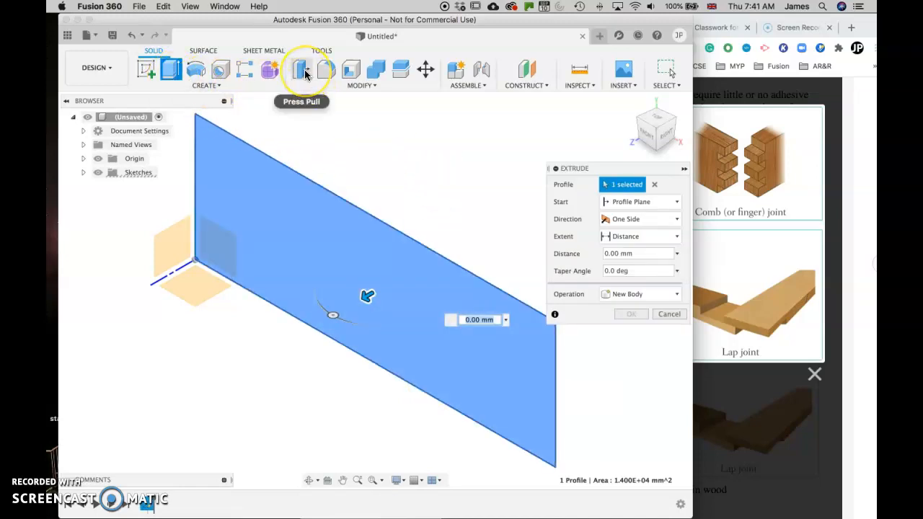
{"action": "mouse_move", "coordinate": [461, 231]}
{"action": "type", "text": "18"}
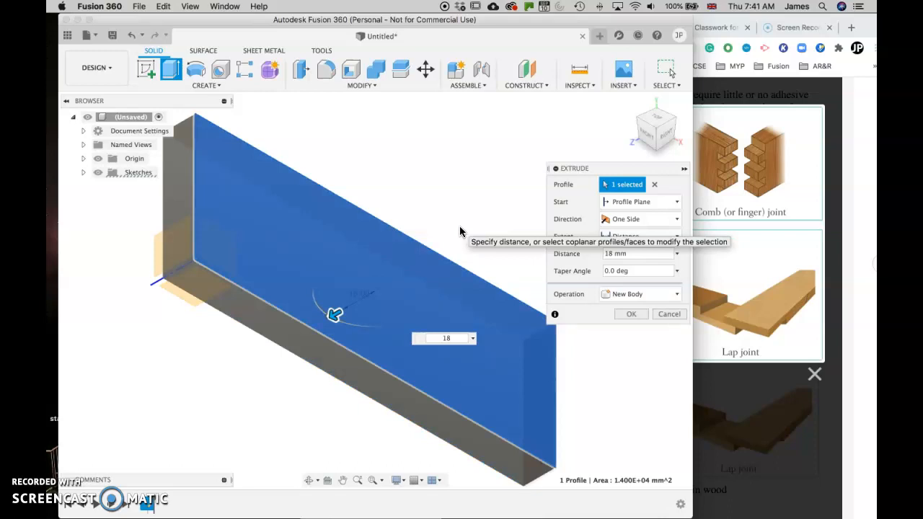
{"action": "mouse_move", "coordinate": [631, 315]}
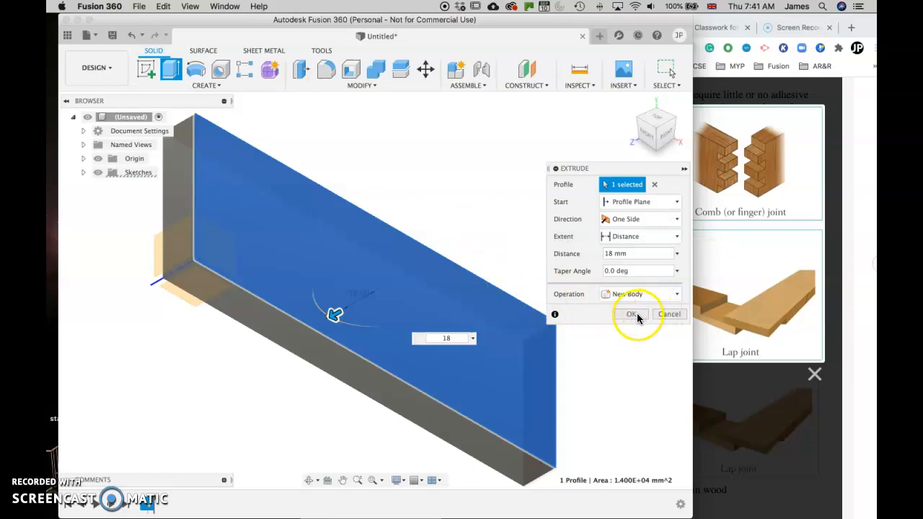
{"action": "left_click", "coordinate": [634, 314]}
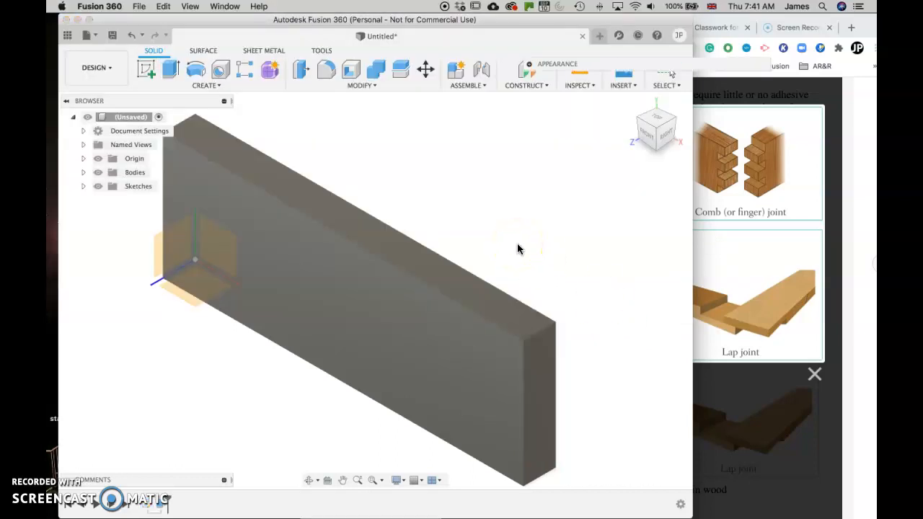
- Apply the finished ash Wood (Solid) appearance to the plank body
{"action": "left_click", "coordinate": [532, 64]}
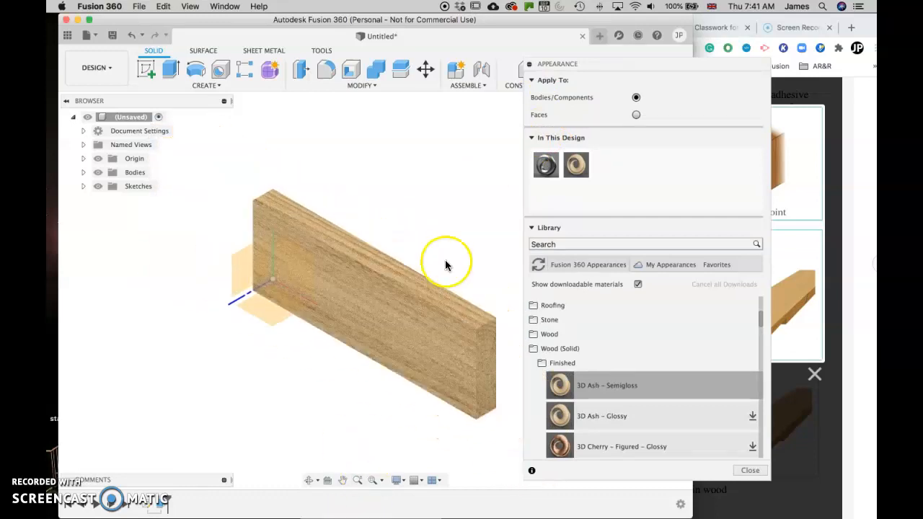
{"action": "left_click", "coordinate": [749, 471]}
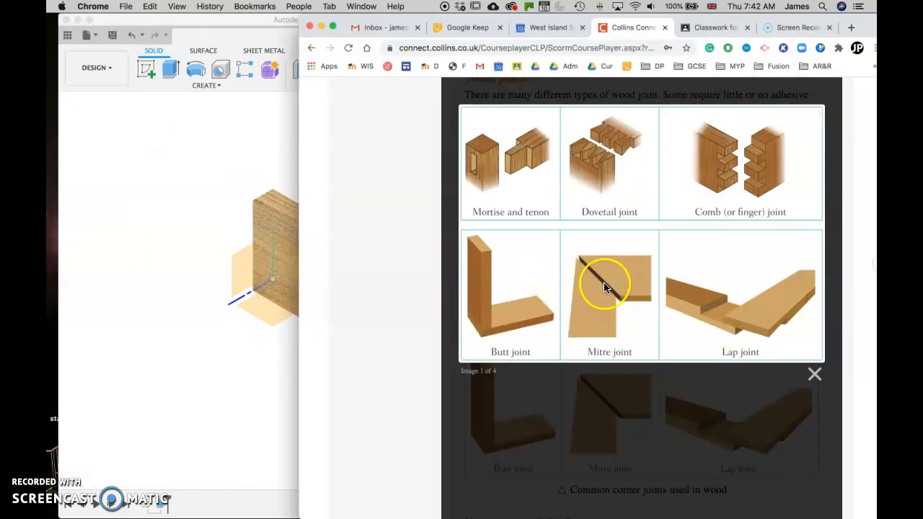
{"action": "mouse_move", "coordinate": [738, 151]}
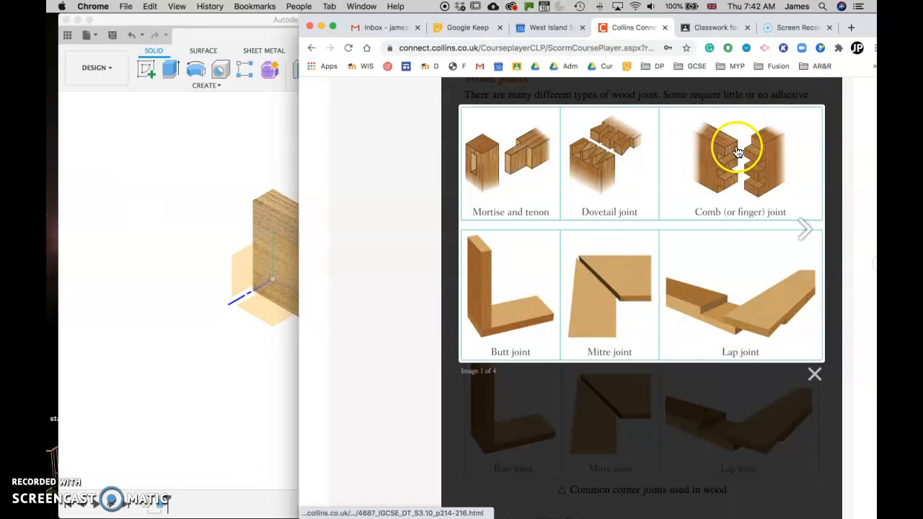
{"action": "mouse_move", "coordinate": [195, 202]}
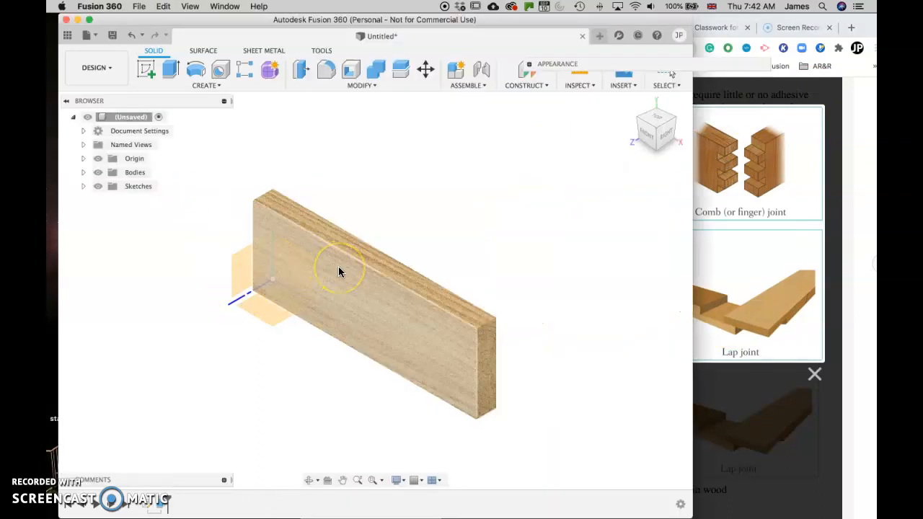
{"action": "left_click", "coordinate": [341, 270]}
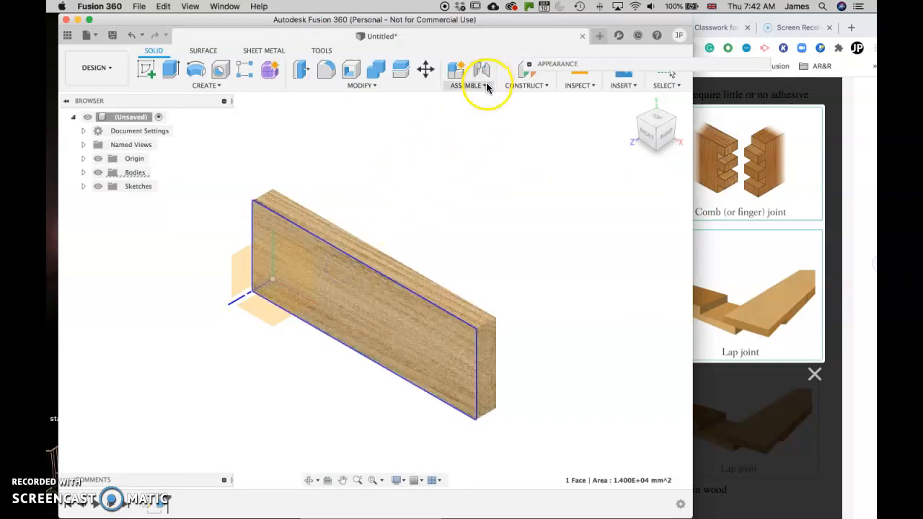
{"action": "left_click", "coordinate": [525, 85]}
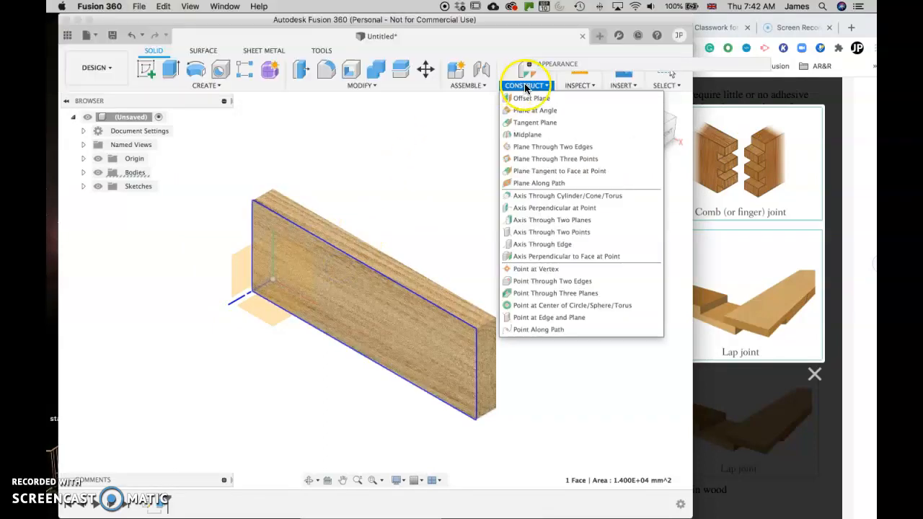
- Create an offset construction plane 20 mm from the plank's front face
{"action": "left_click", "coordinate": [403, 212]}
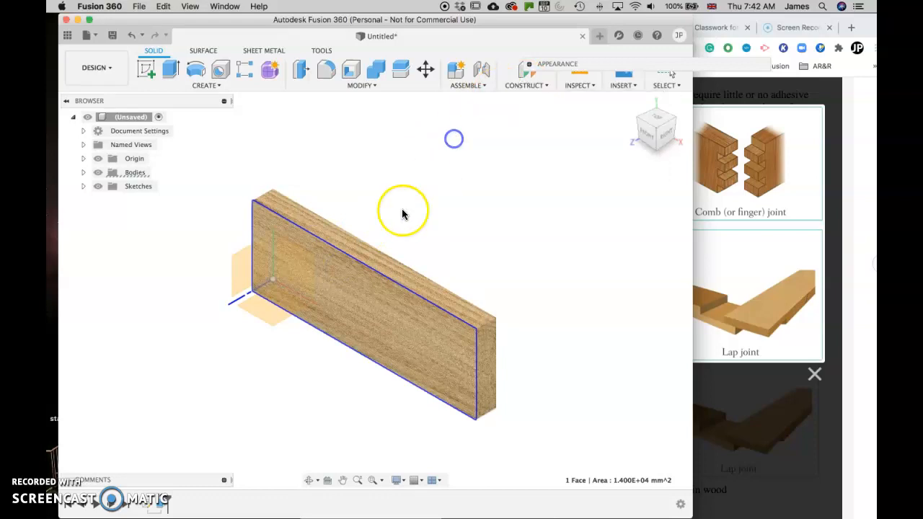
{"action": "left_click", "coordinate": [524, 85]}
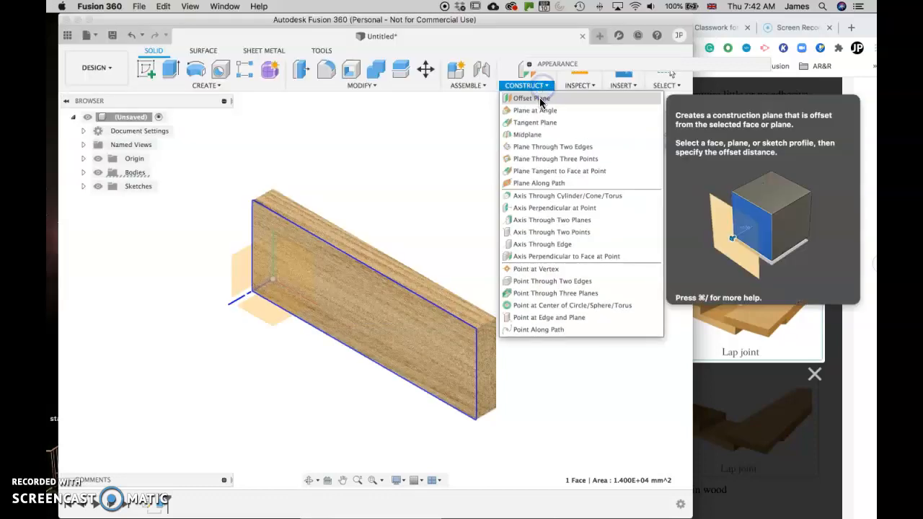
{"action": "left_click", "coordinate": [527, 98]}
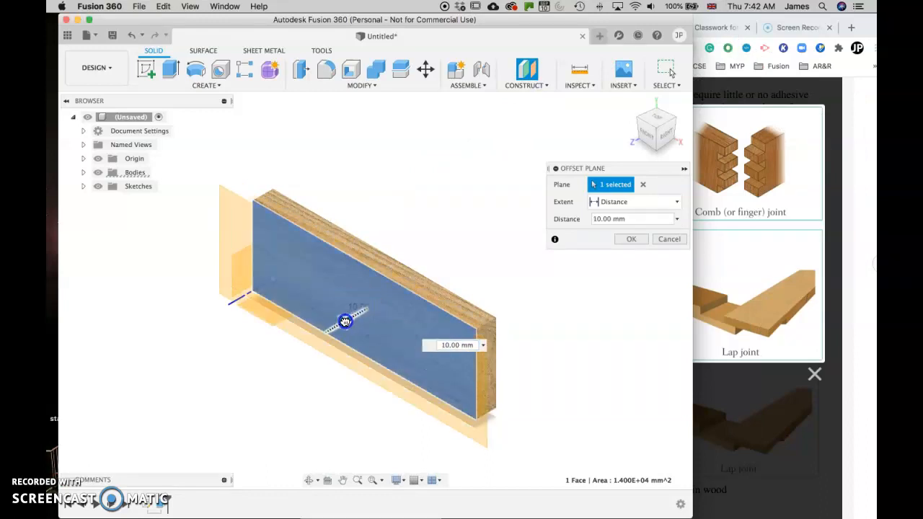
{"action": "left_click_drag", "start_coordinate": [345, 321], "coordinate": [333, 328]}
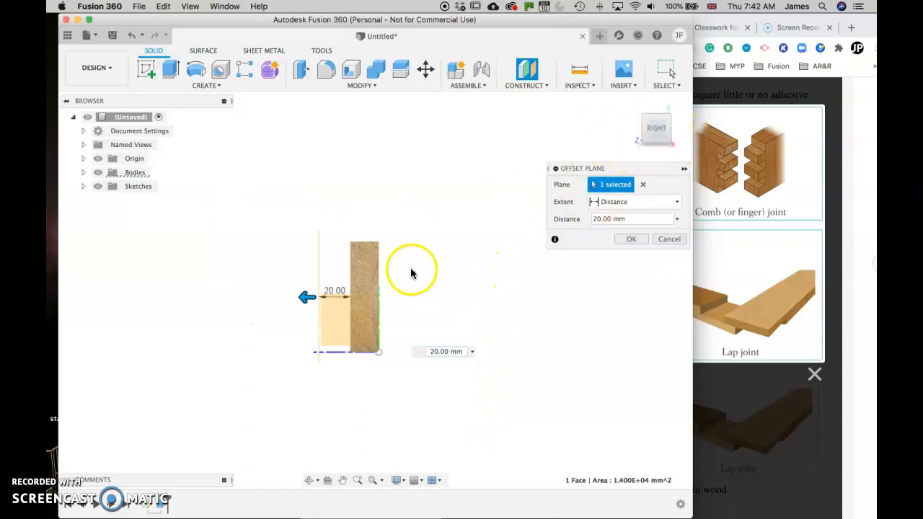
{"action": "mouse_move", "coordinate": [308, 296]}
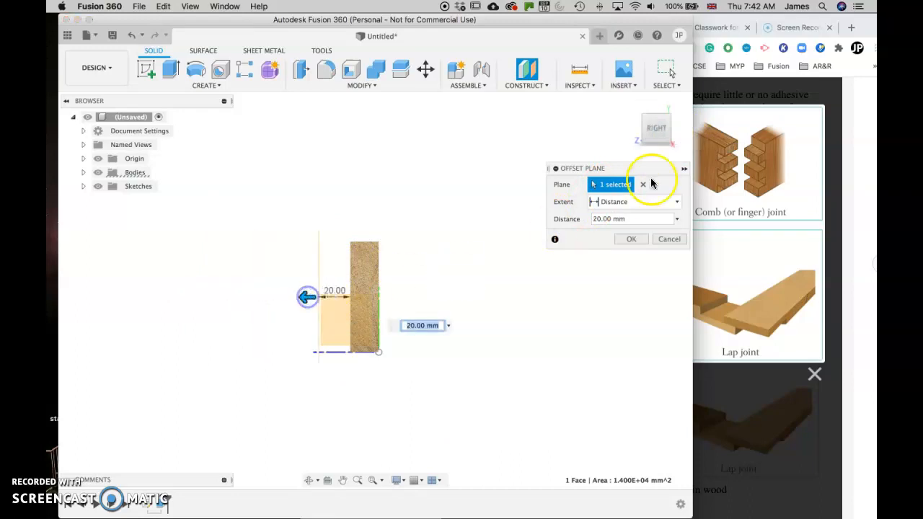
{"action": "left_click", "coordinate": [631, 239]}
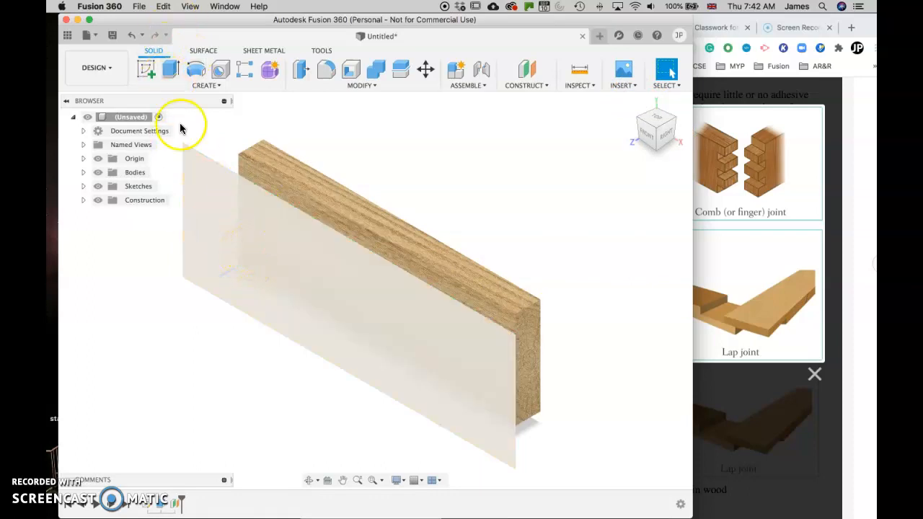
{"action": "mouse_move", "coordinate": [258, 253]}
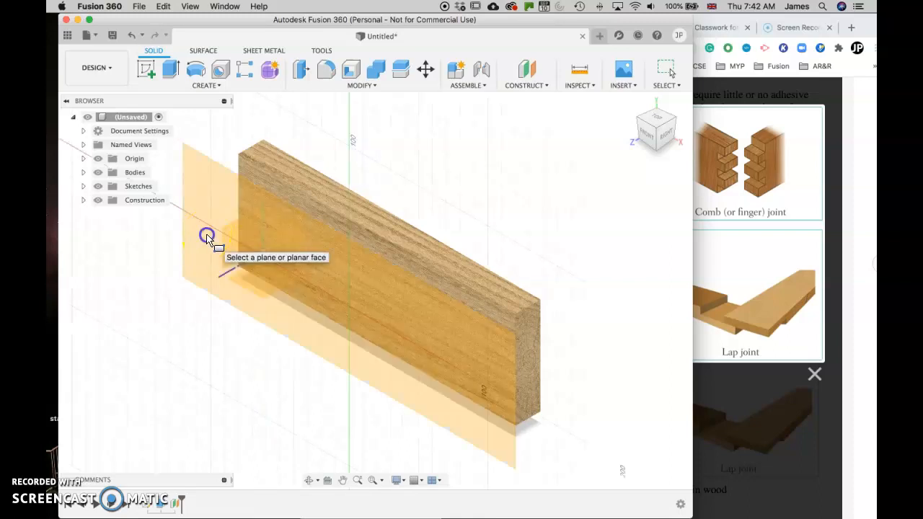
- Sketch an 18 × 70 mm rectangle on the offset plane and select its profile
{"action": "left_click", "coordinate": [208, 238]}
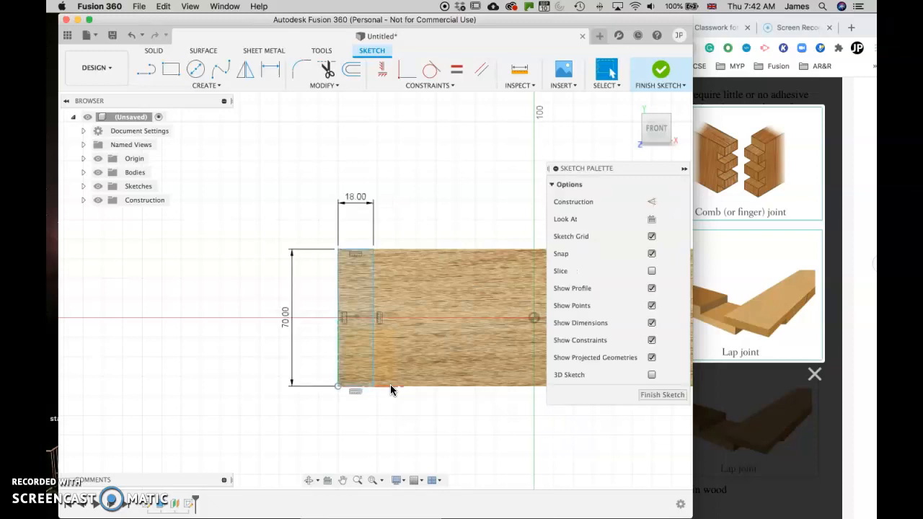
{"action": "mouse_move", "coordinate": [660, 73]}
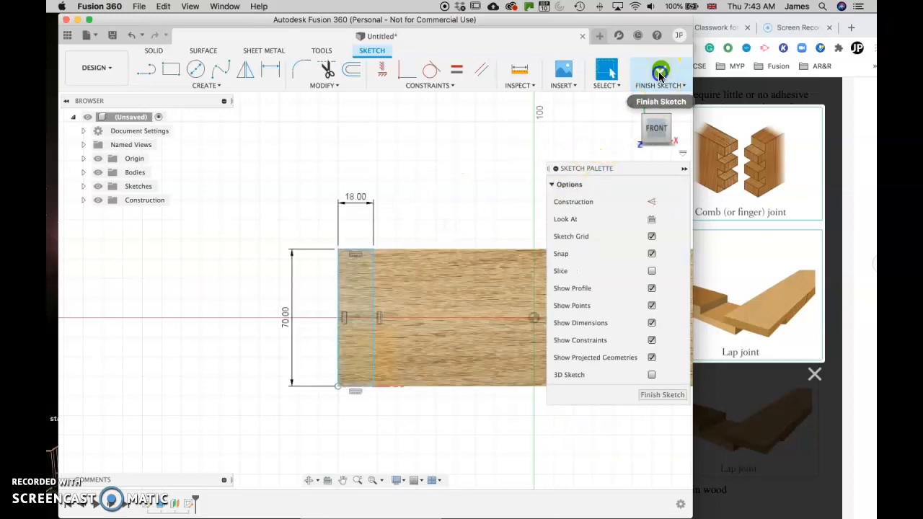
{"action": "left_click", "coordinate": [658, 72]}
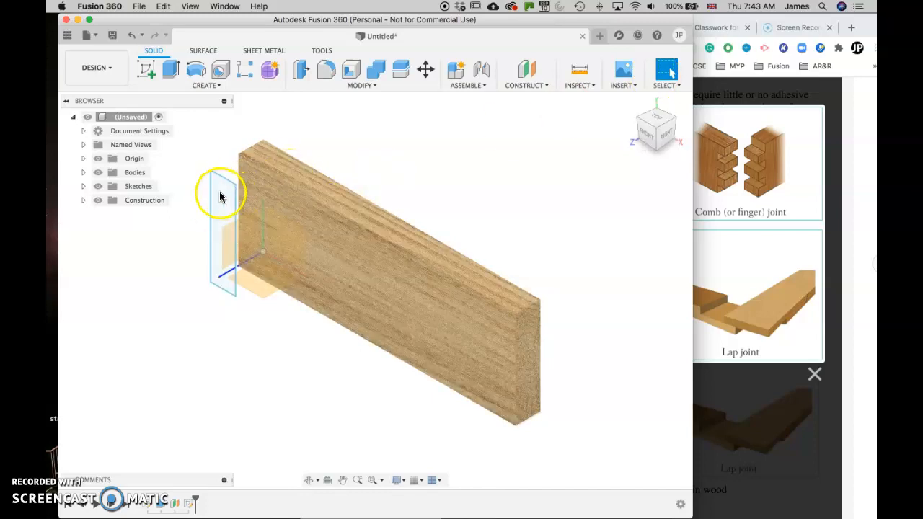
{"action": "left_click", "coordinate": [221, 197]}
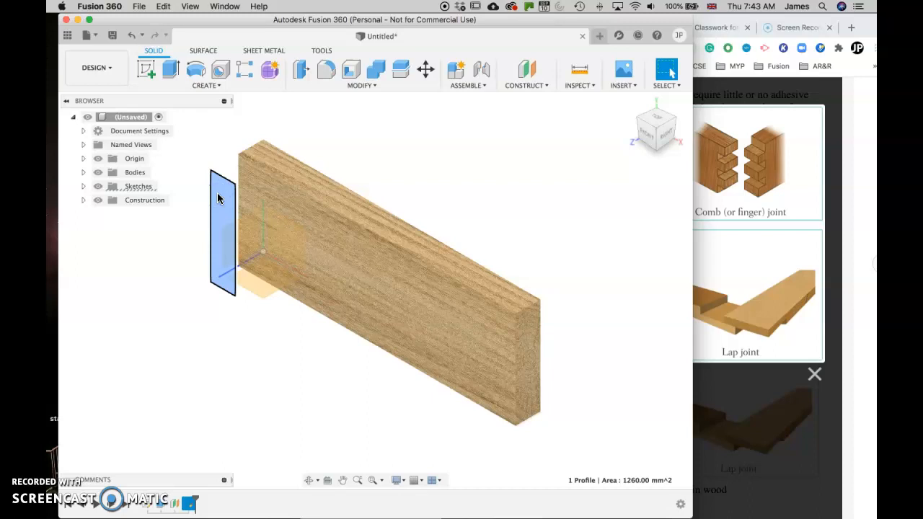
- Extrude the 18 × 70 mm profile into a second plank with ash wood appearance
{"action": "left_click", "coordinate": [169, 69]}
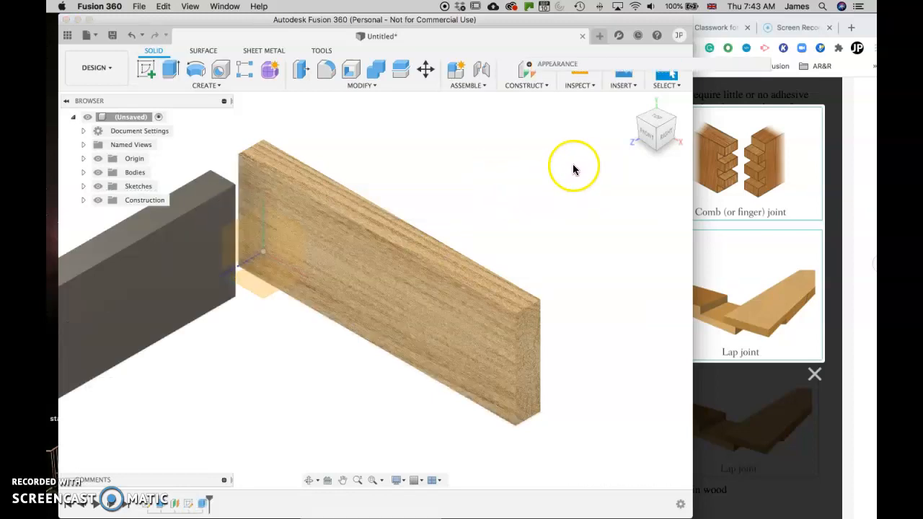
{"action": "left_click", "coordinate": [531, 64]}
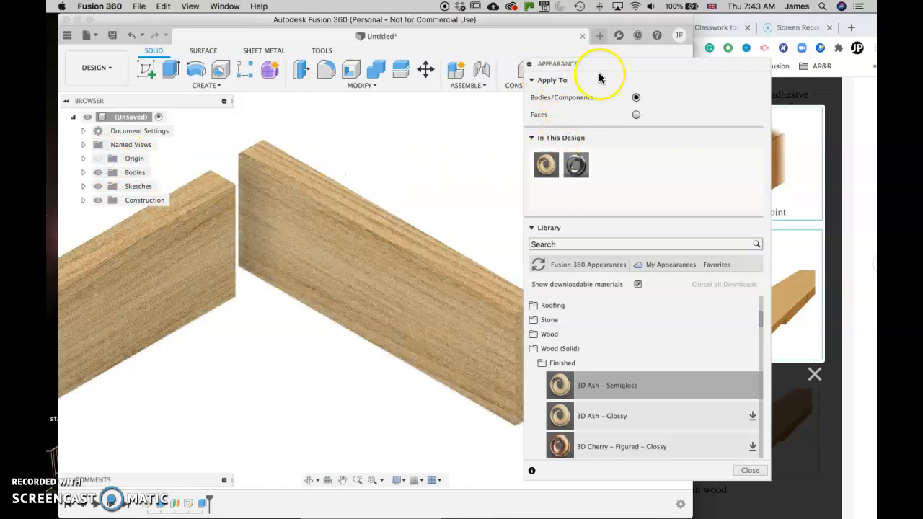
{"action": "left_click", "coordinate": [749, 470]}
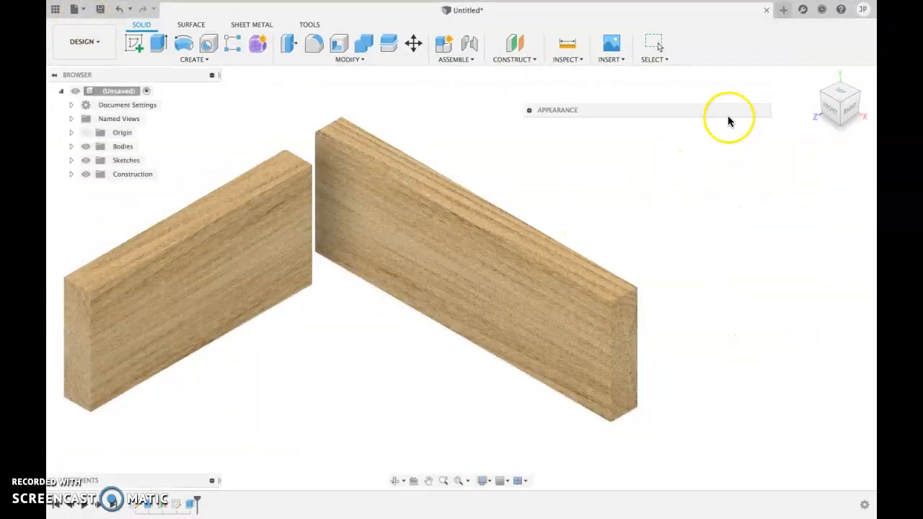
{"action": "mouse_move", "coordinate": [394, 480]}
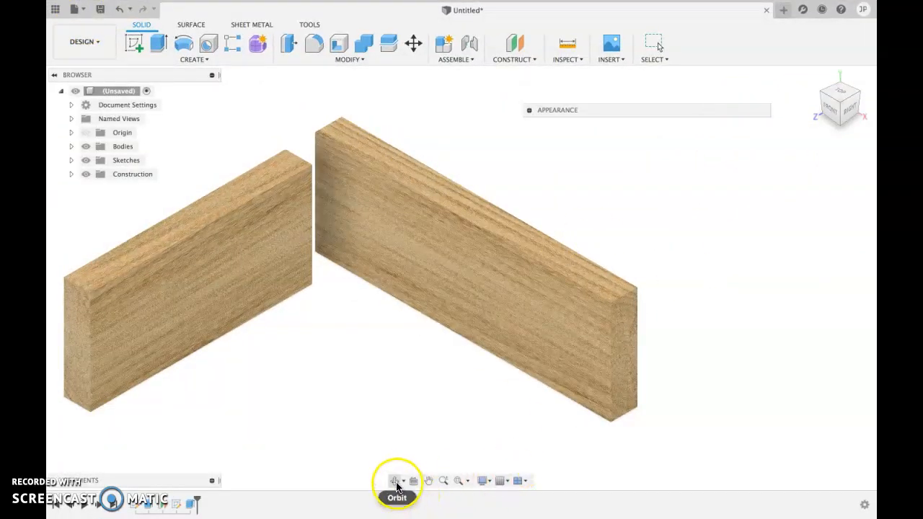
- Orbit around both planks and switch the visual style to Visible Edges Only
{"action": "left_click_drag", "start_coordinate": [468, 288], "coordinate": [465, 395]}
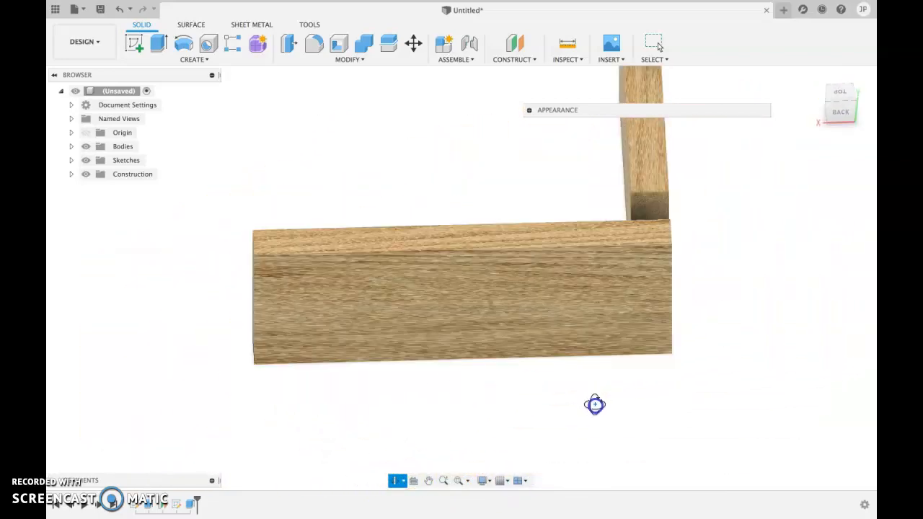
{"action": "left_click_drag", "start_coordinate": [595, 404], "coordinate": [466, 378]}
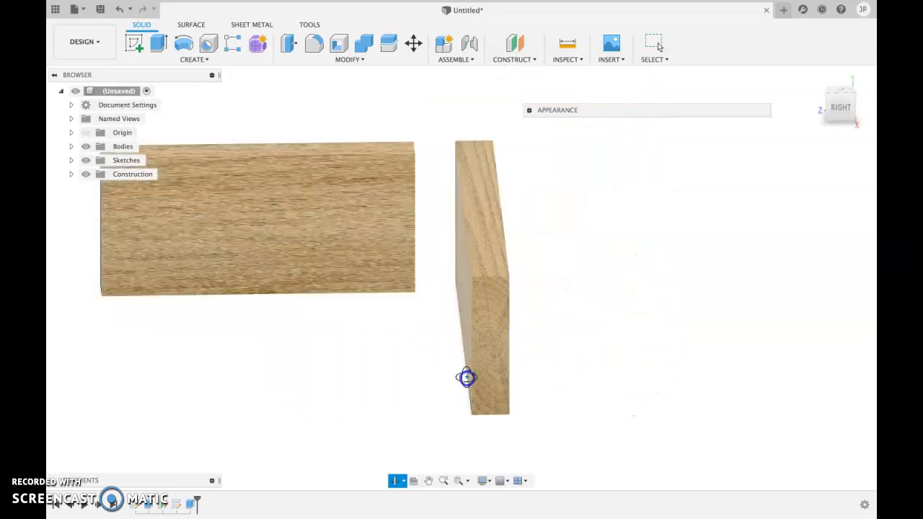
{"action": "left_click_drag", "start_coordinate": [467, 377], "coordinate": [494, 382]}
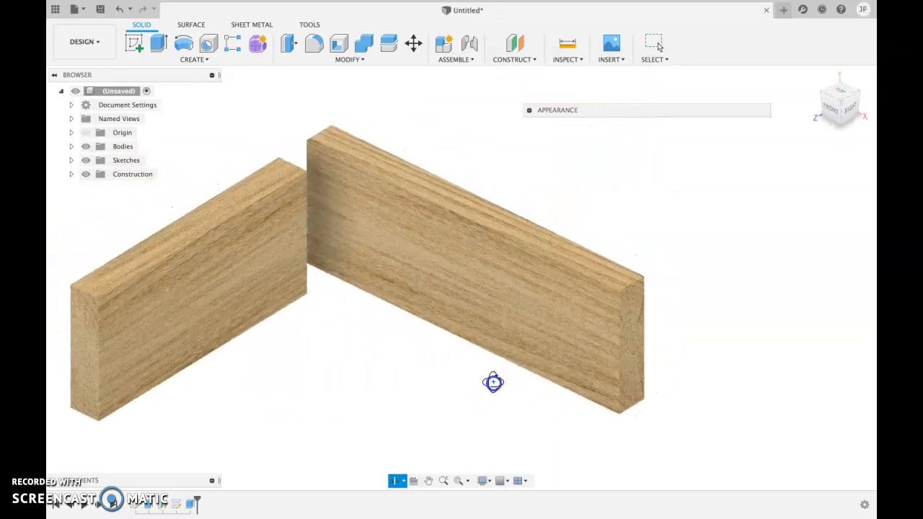
{"action": "left_click_drag", "start_coordinate": [494, 382], "coordinate": [491, 400]}
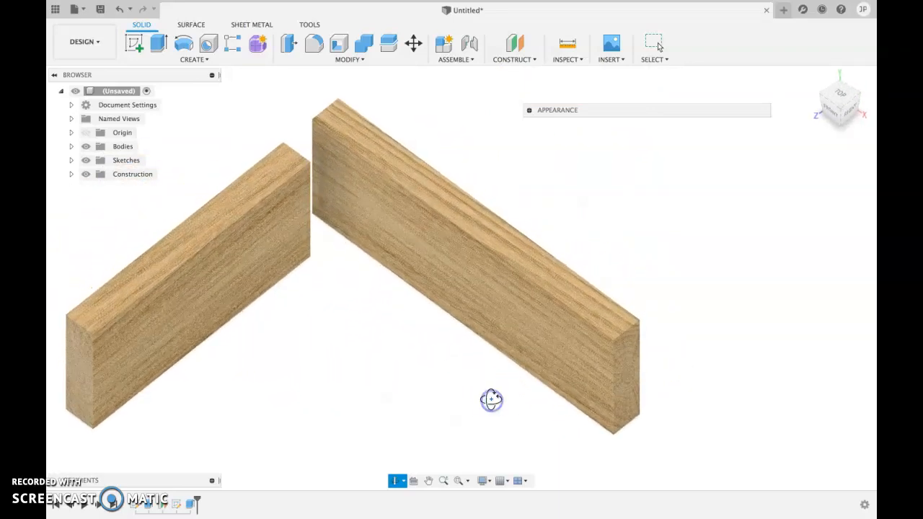
{"action": "mouse_move", "coordinate": [486, 481]}
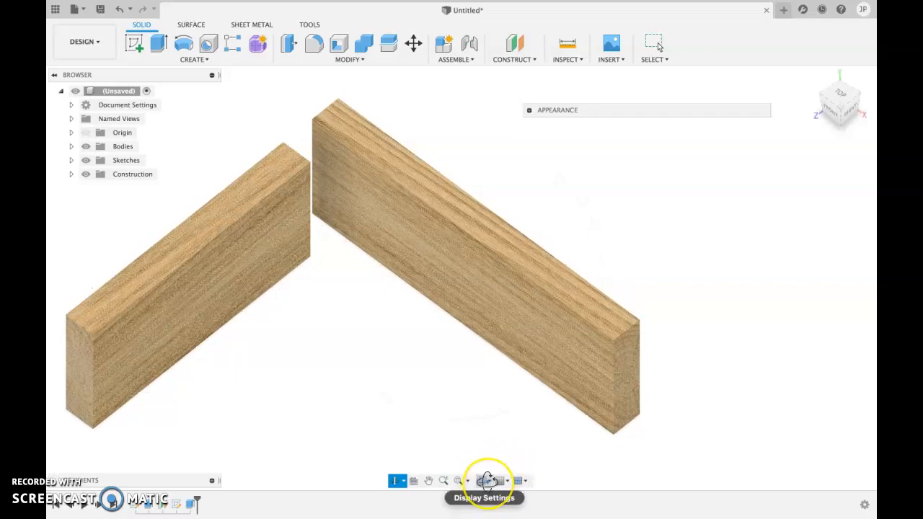
{"action": "left_click", "coordinate": [487, 480]}
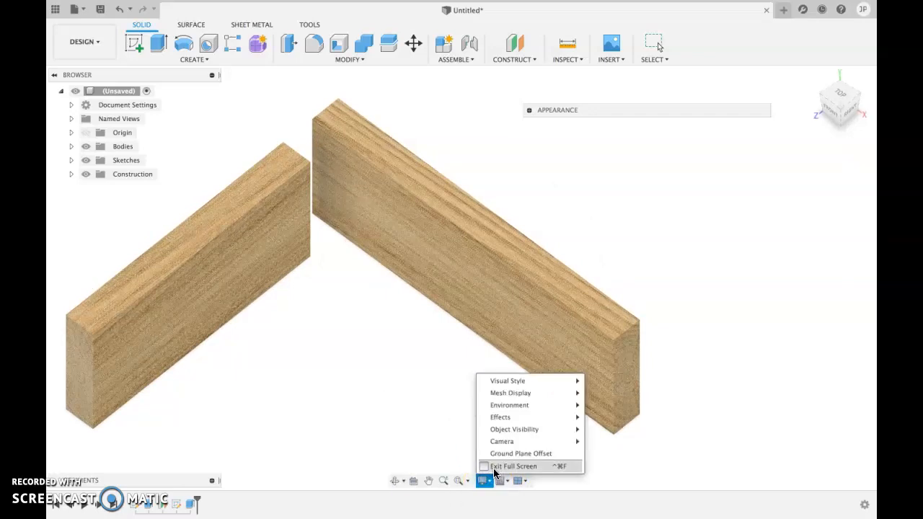
{"action": "mouse_move", "coordinate": [506, 381]}
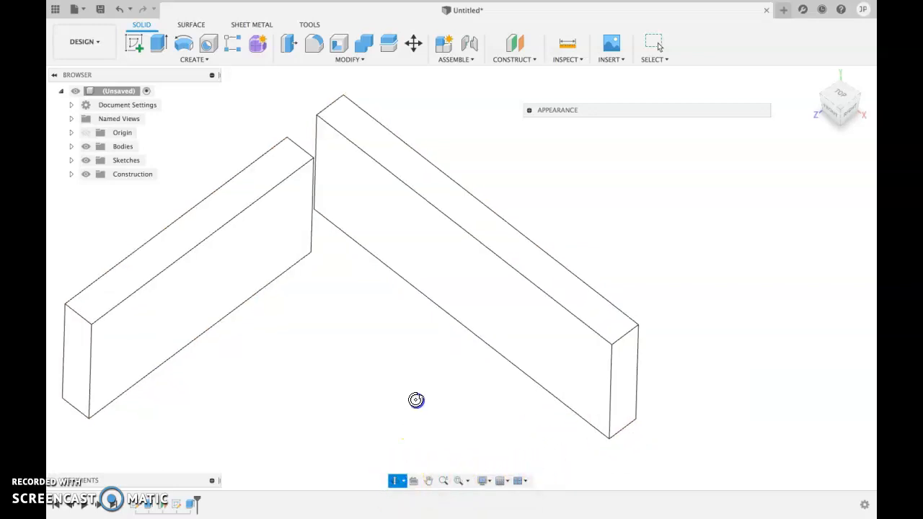
{"action": "left_click_drag", "start_coordinate": [416, 399], "coordinate": [477, 319]}
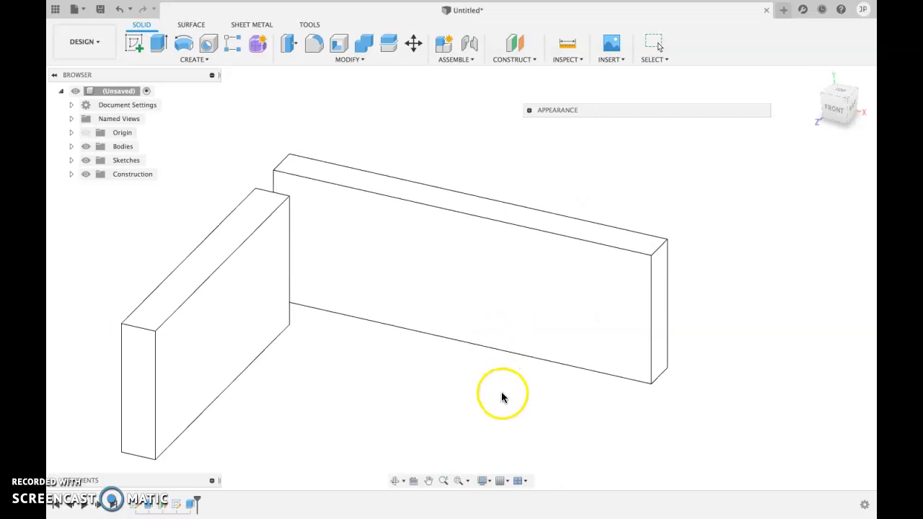
- Move the short plank body -20 mm along Y to butt against the long plank
{"action": "right_click", "coordinate": [503, 395]}
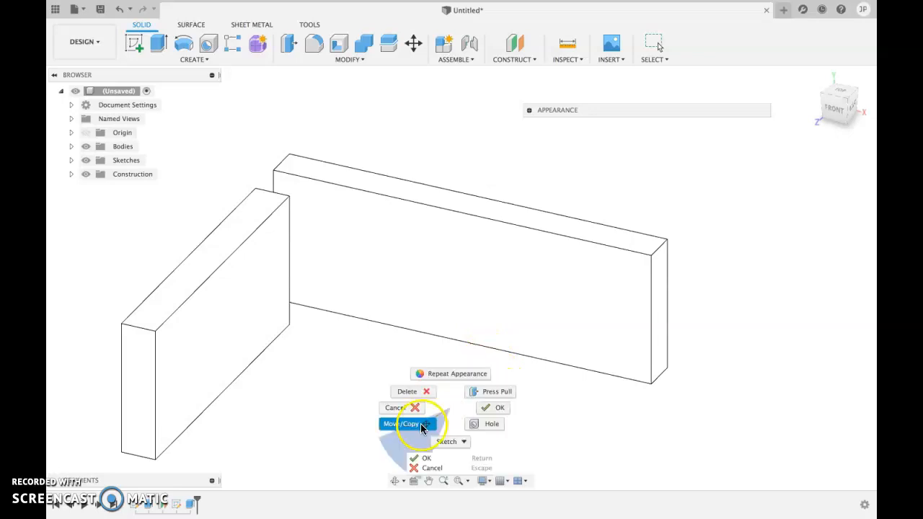
{"action": "left_click", "coordinate": [401, 423]}
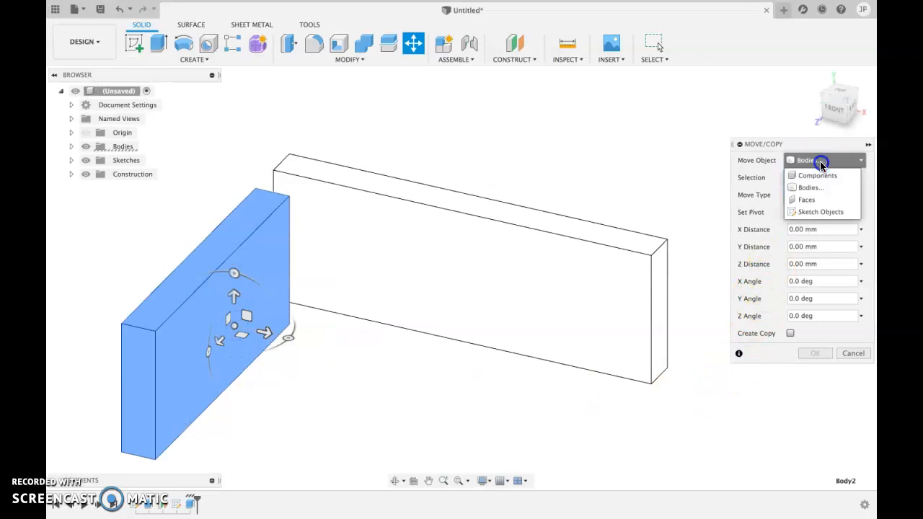
{"action": "left_click", "coordinate": [806, 200]}
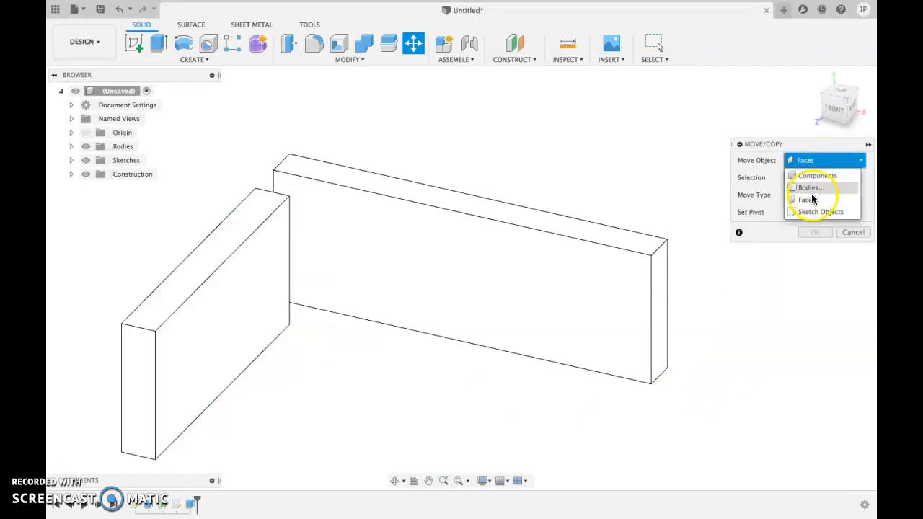
{"action": "left_click", "coordinate": [810, 187]}
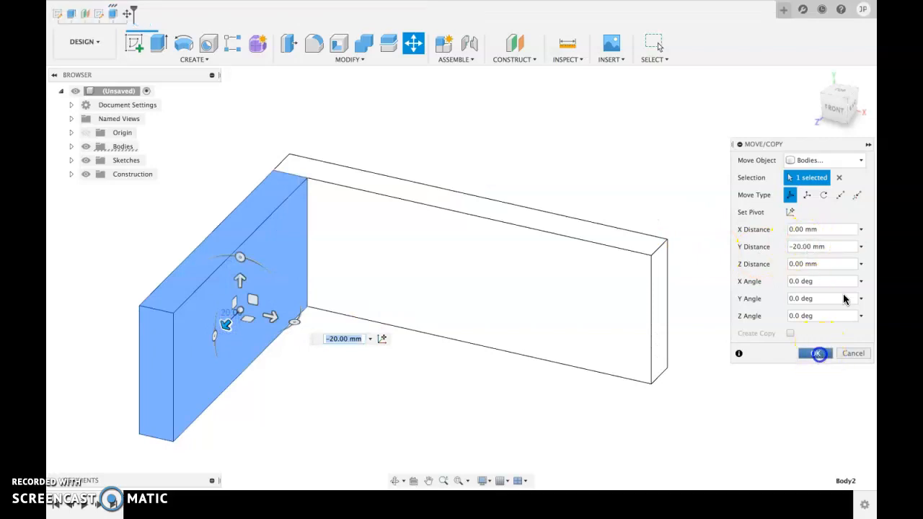
{"action": "left_click", "coordinate": [817, 353]}
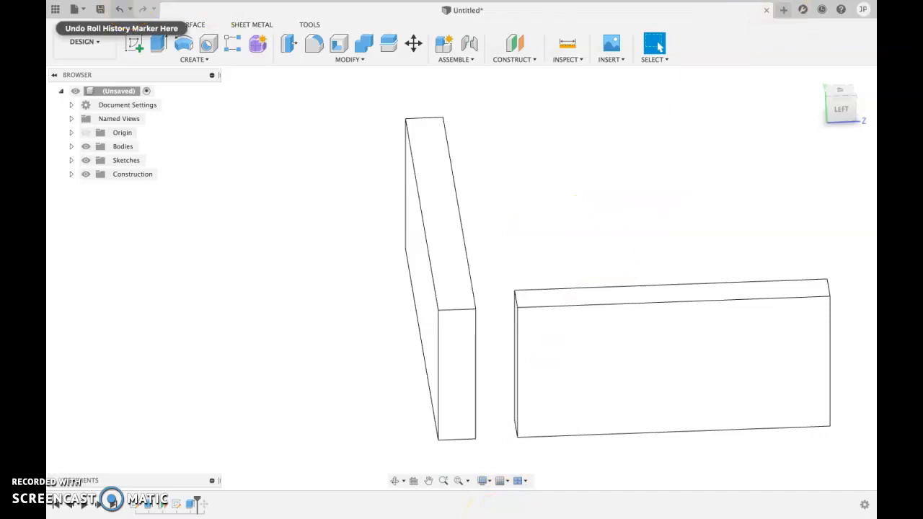
{"action": "mouse_move", "coordinate": [718, 110]}
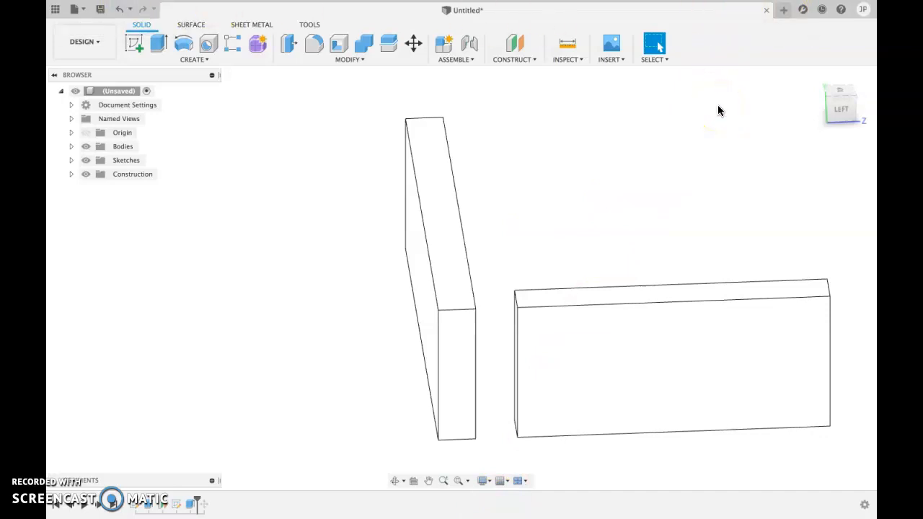